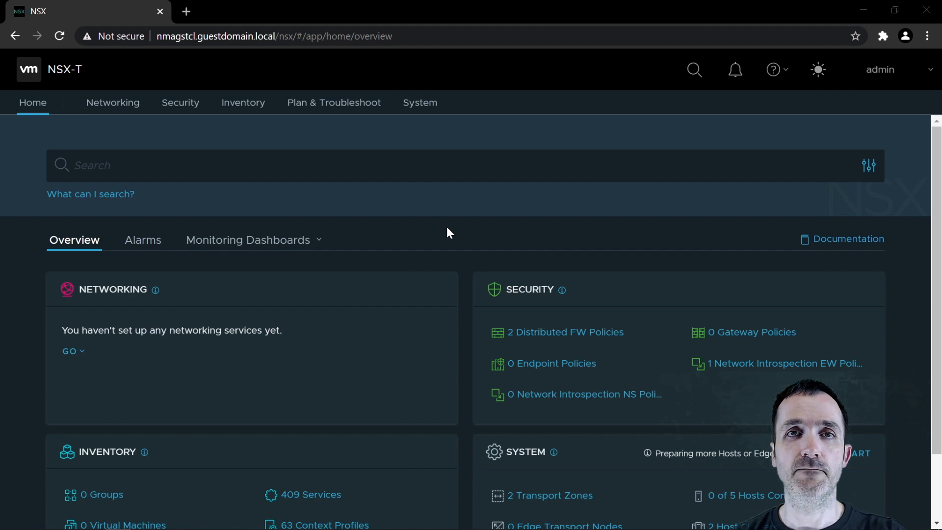
pyautogui.moveTo(345, 161)
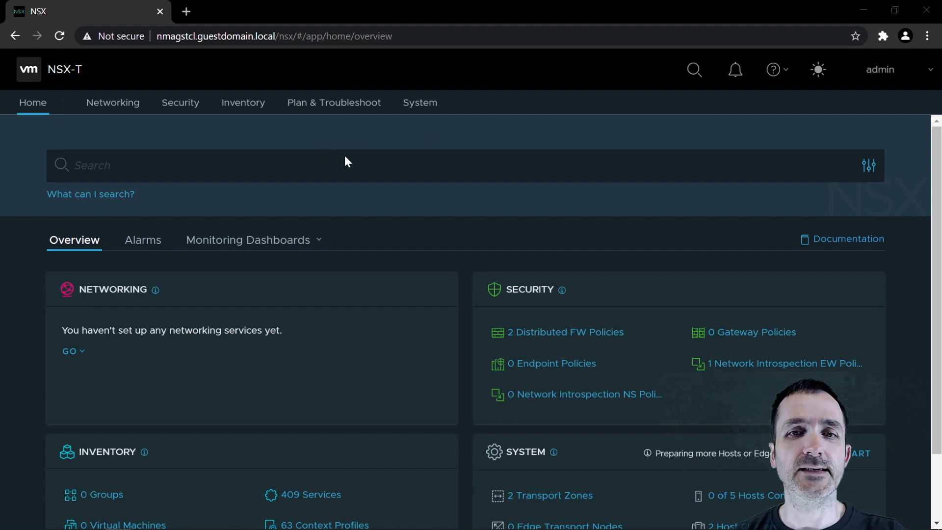
pyautogui.moveTo(415, 147)
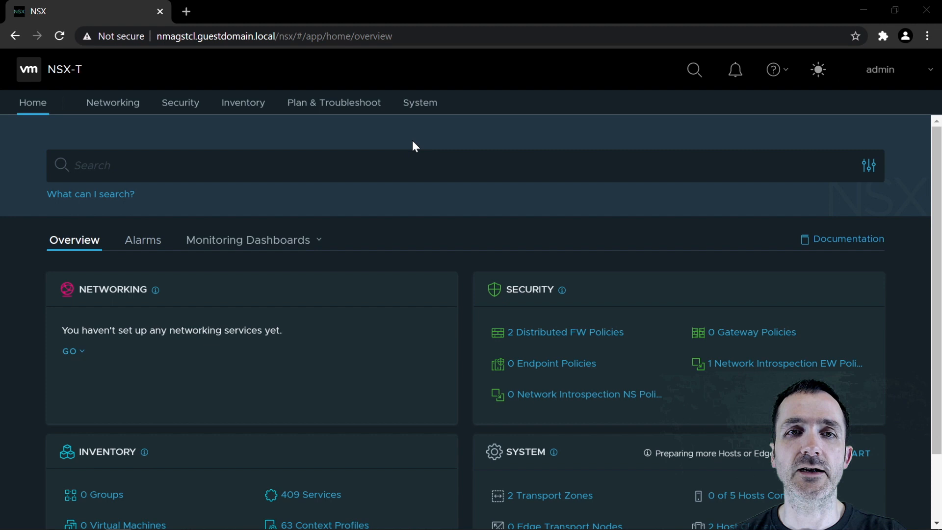
pyautogui.moveTo(420, 102)
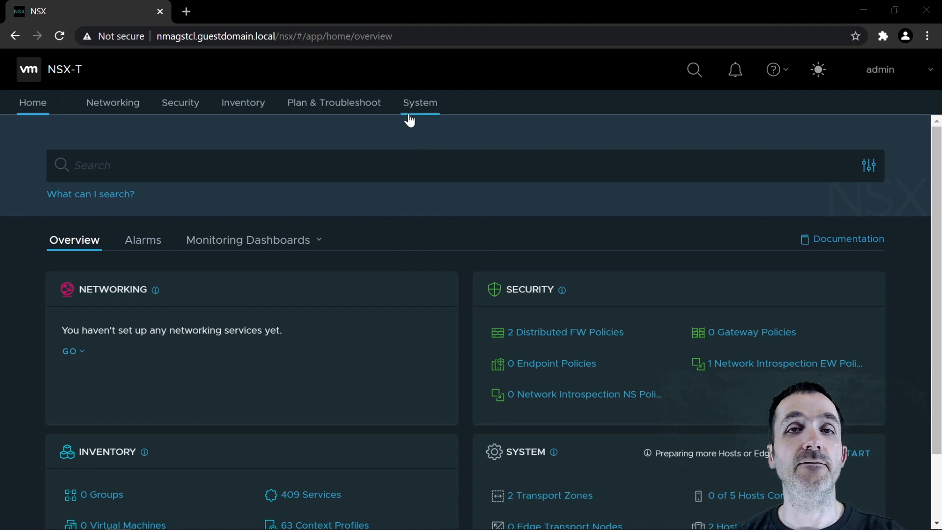
pyautogui.moveTo(429, 135)
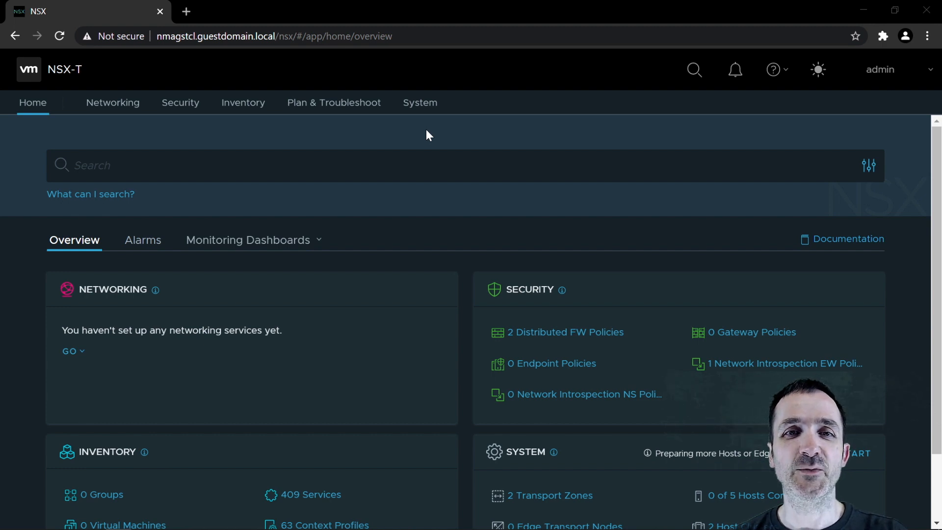
pyautogui.moveTo(419, 103)
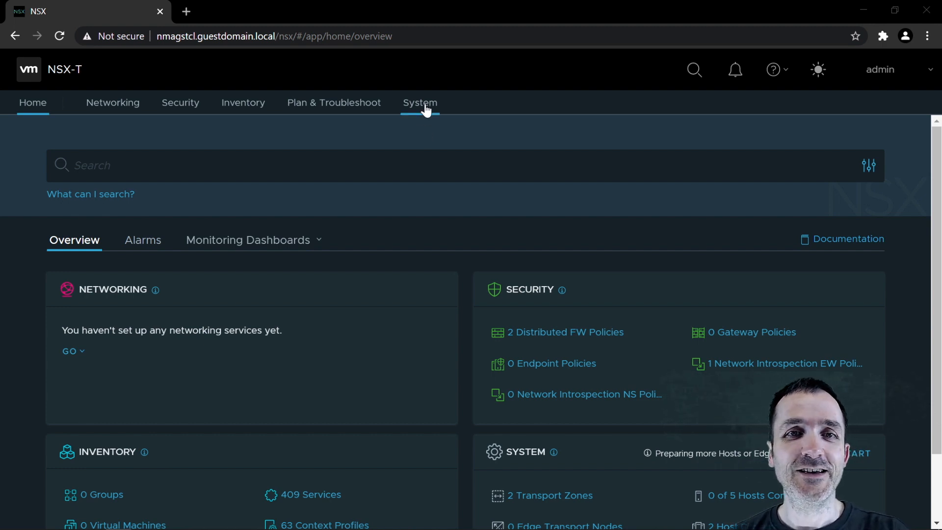
# Show the three NSX Manager nodes under System > Appliances and highlight the third node's IP
pyautogui.click(419, 102)
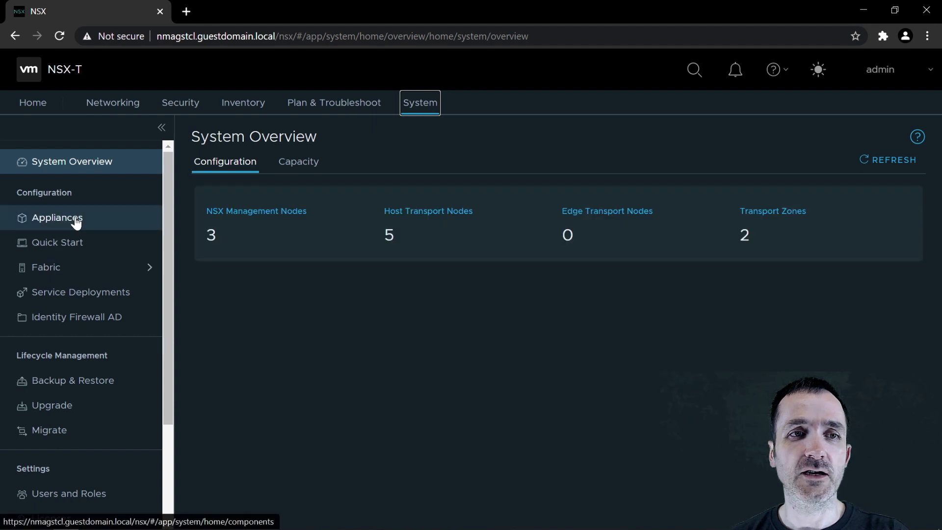
pyautogui.click(57, 218)
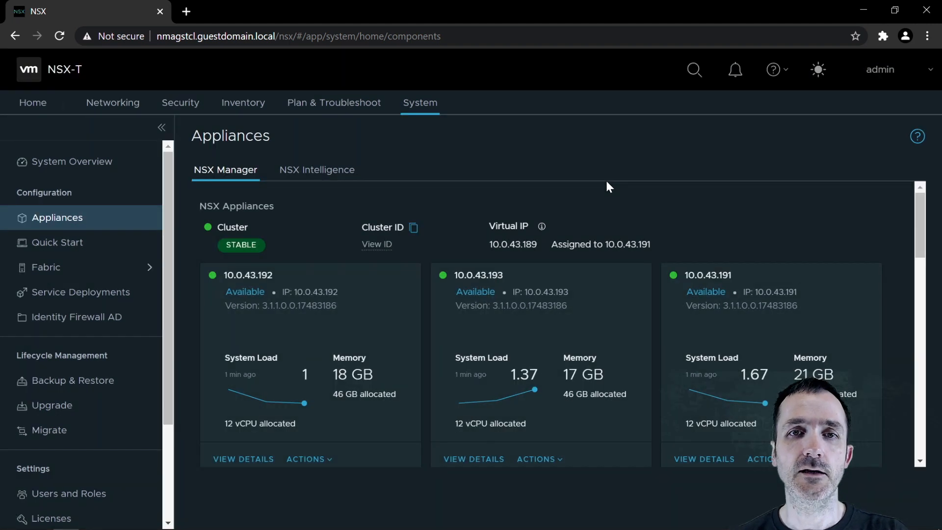
pyautogui.moveTo(544, 250)
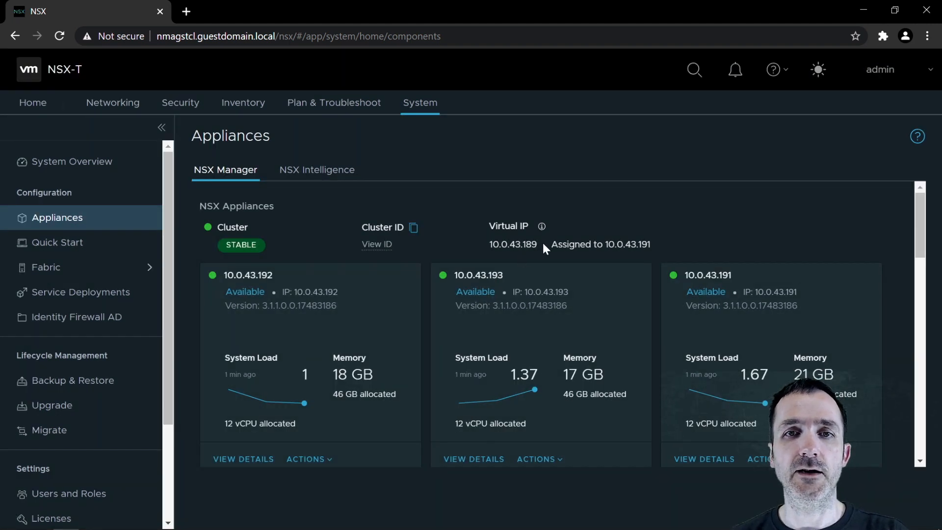
pyautogui.moveTo(489, 226); pyautogui.dragTo(537, 244)
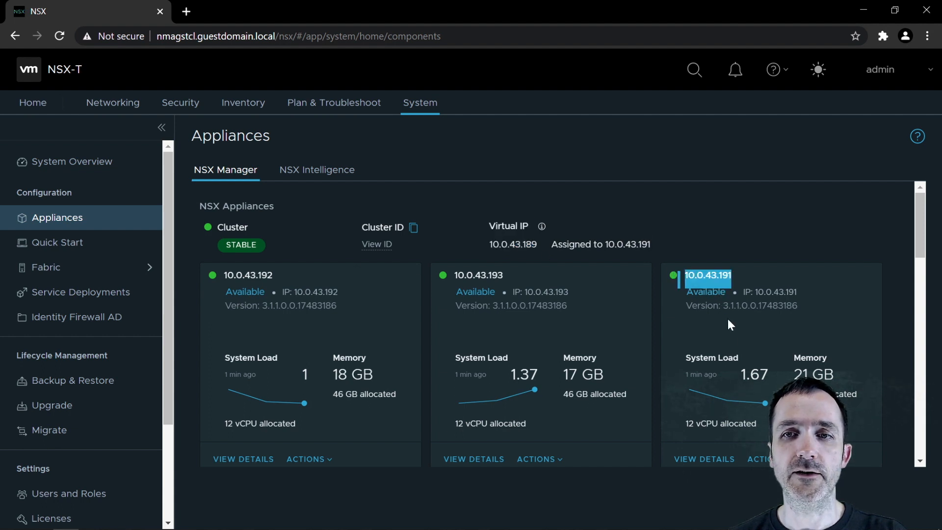
pyautogui.moveTo(725, 350)
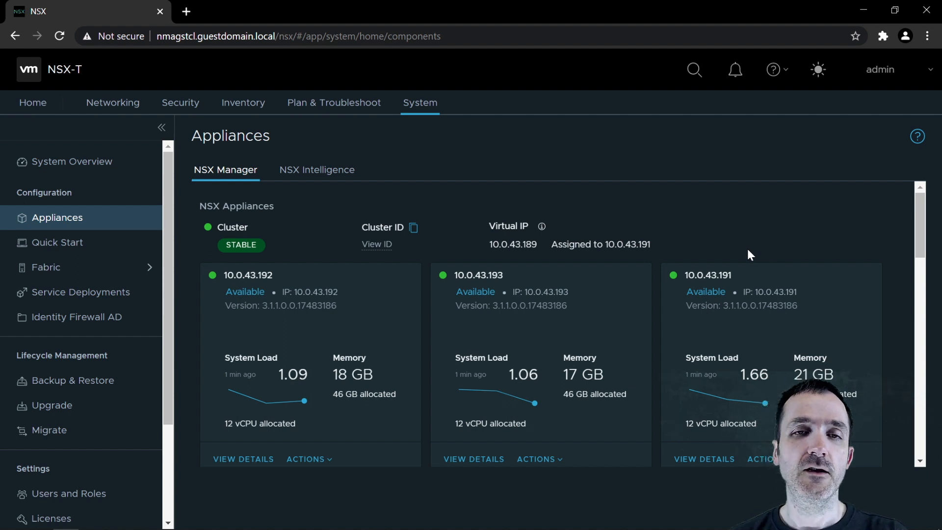
pyautogui.moveTo(51, 405)
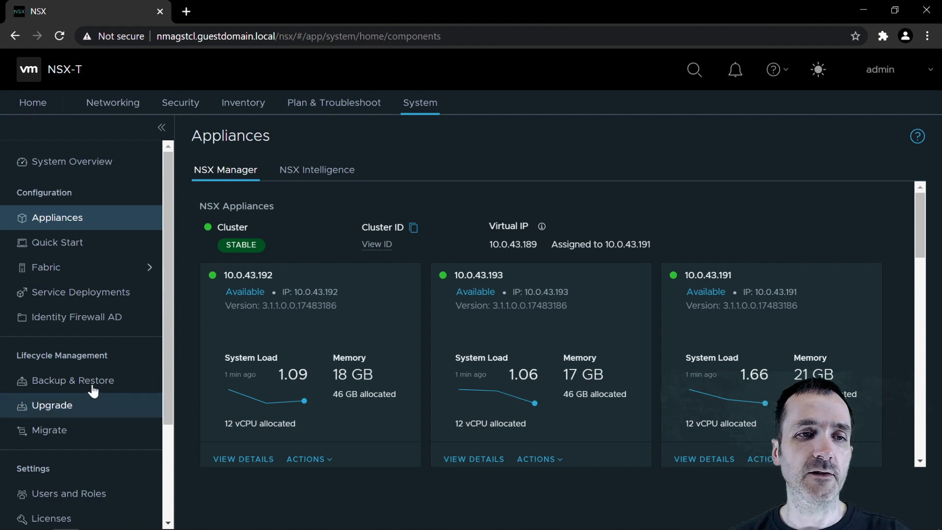
# Go to Backup & Restore under Lifecycle Management, still unconfigured
pyautogui.click(73, 380)
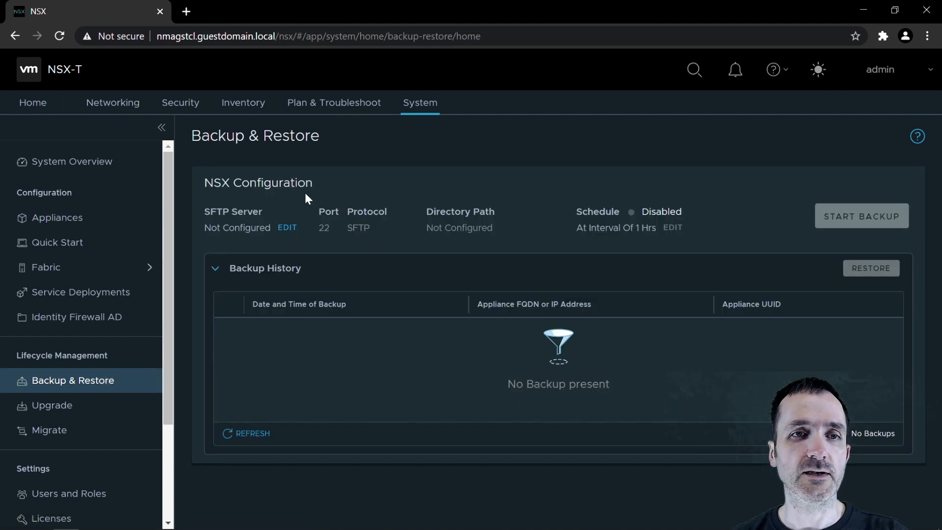
pyautogui.moveTo(295, 211)
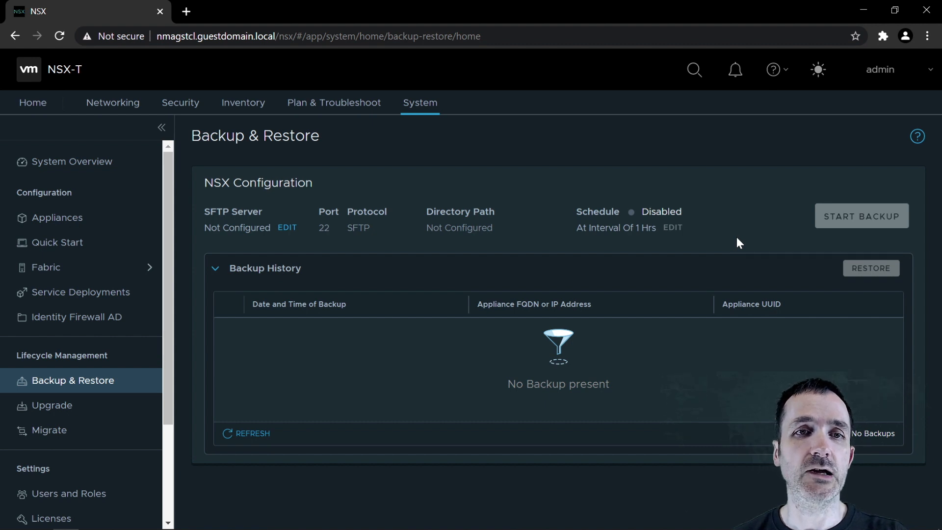
pyautogui.moveTo(283, 219)
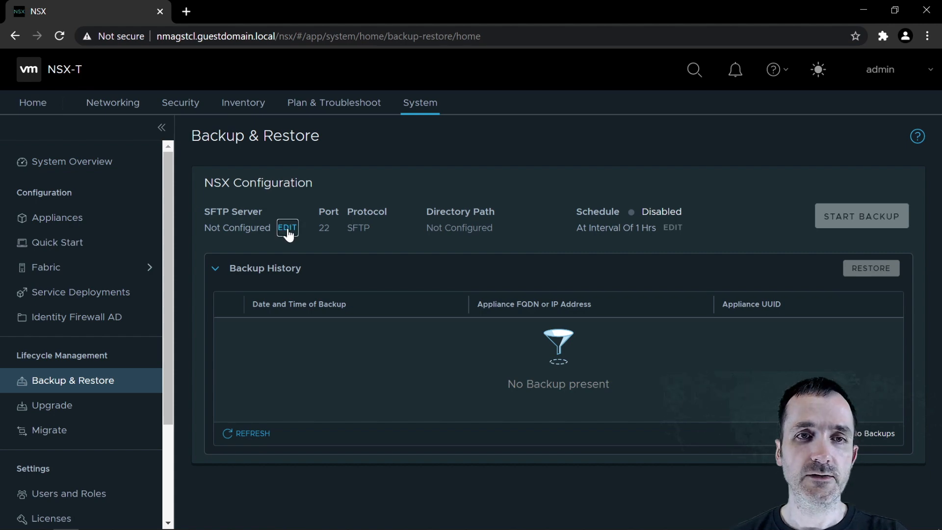
# Enter SFTP server 10.0.43.69, directory /Backups/TheLab, credentials and passphrase, and accept the SSH fingerprint
pyautogui.click(287, 227)
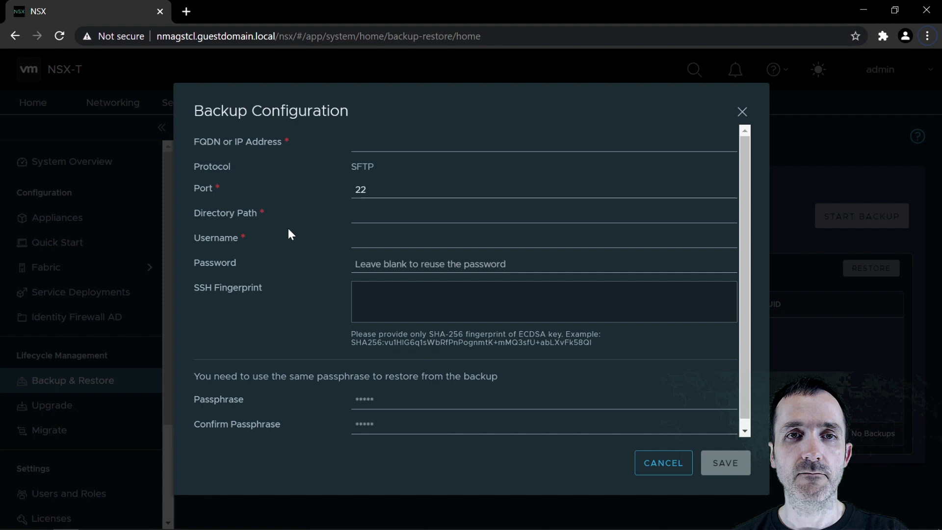
pyautogui.write('10.0.43.69')
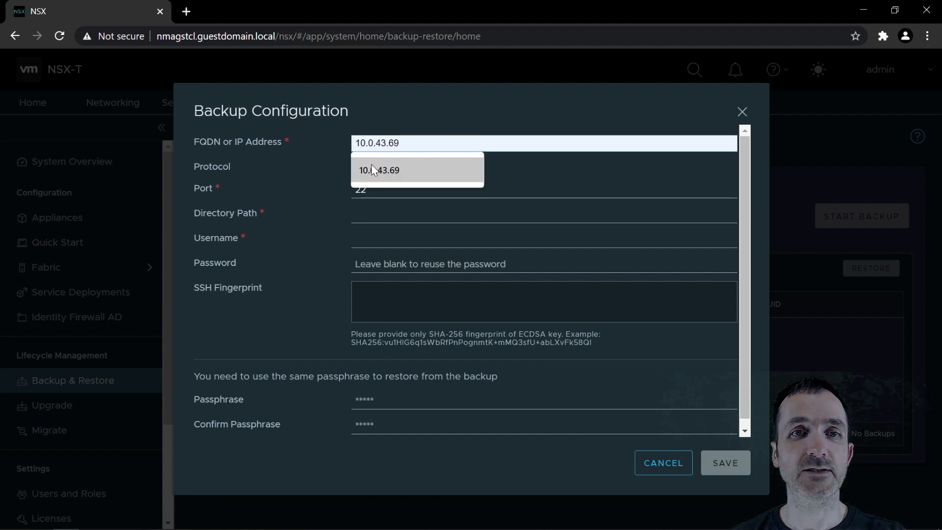
pyautogui.click(380, 171)
pyautogui.write('/Backups/TheLab')
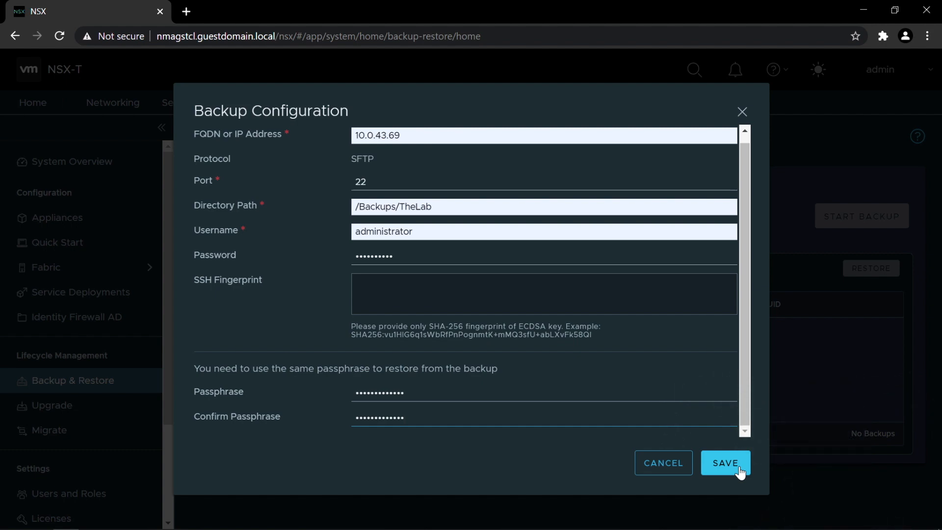
pyautogui.click(725, 463)
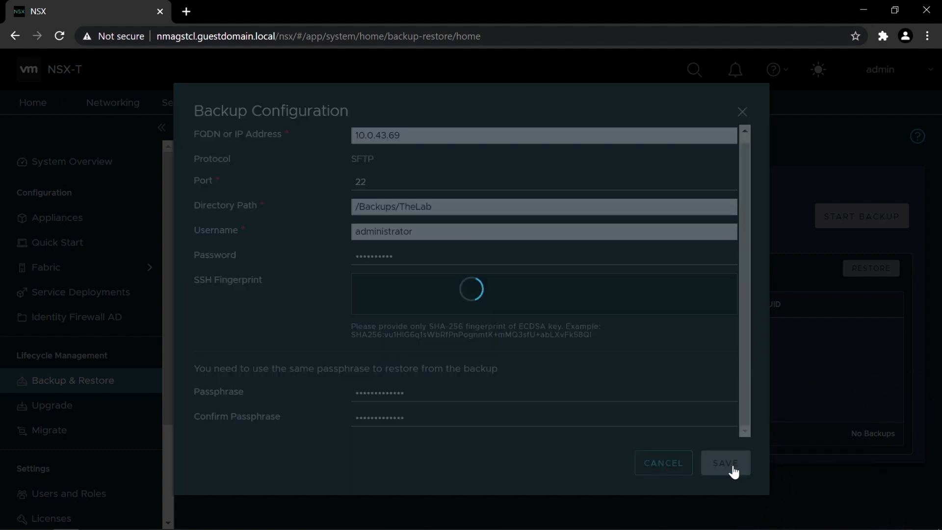
pyautogui.click(724, 463)
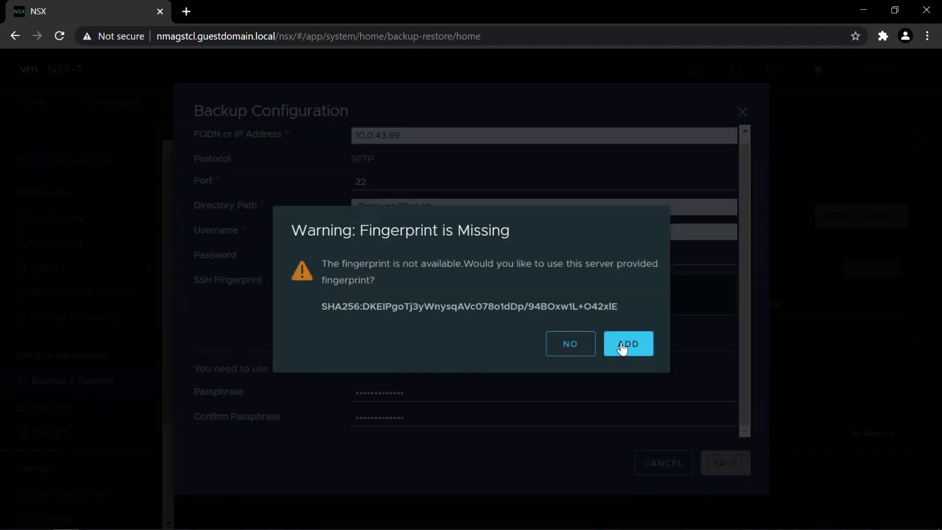
pyautogui.click(628, 344)
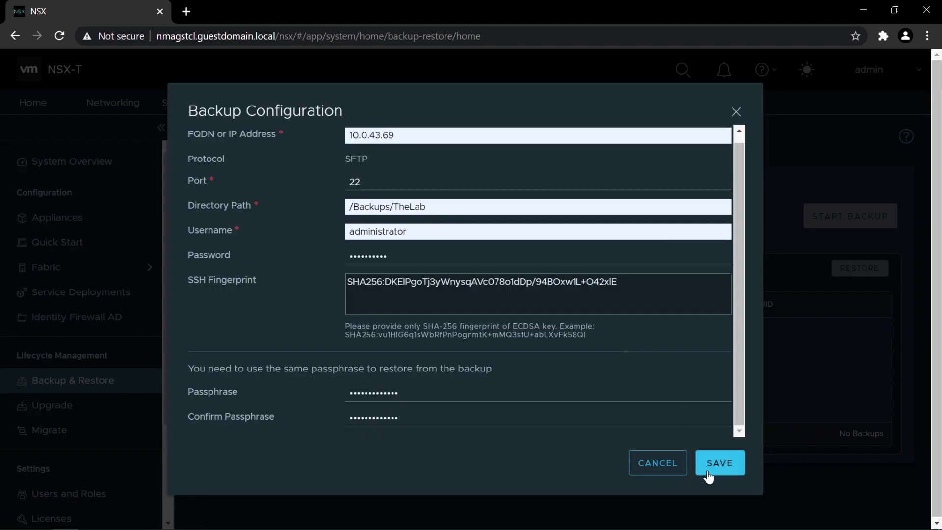
# Save the backup configuration listing 10.0.43.69, port 22, /Backups/TheLab
pyautogui.click(719, 463)
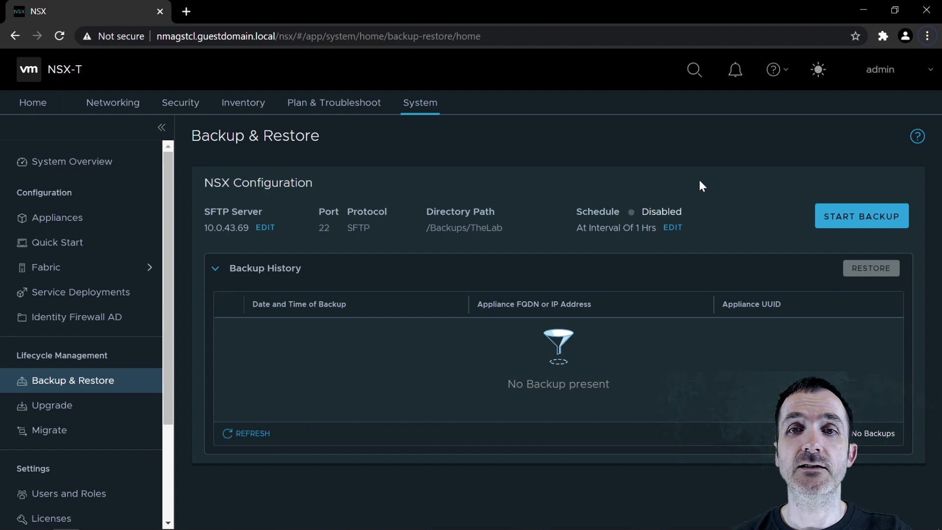
pyautogui.moveTo(687, 220)
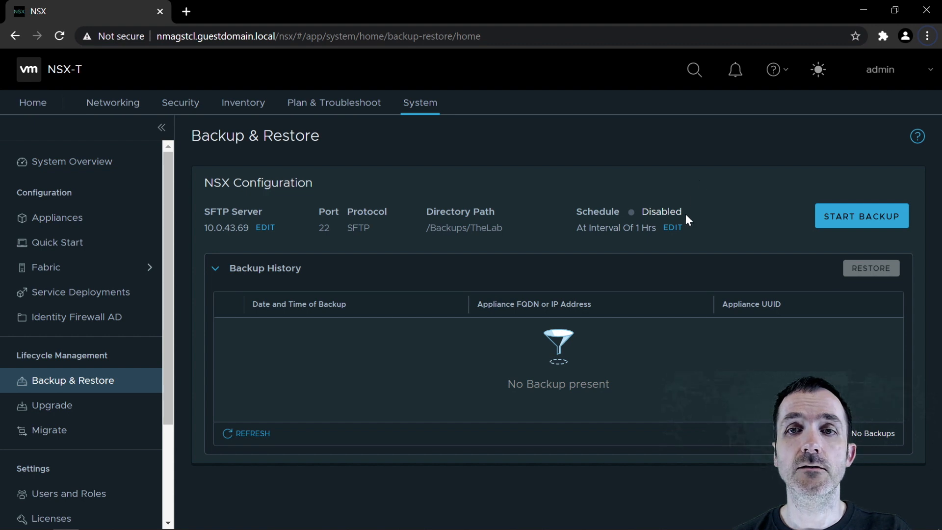
# Enable a weekly recurring backup on Sunday at 1:00 with configuration-change detection off, and save it
pyautogui.click(673, 227)
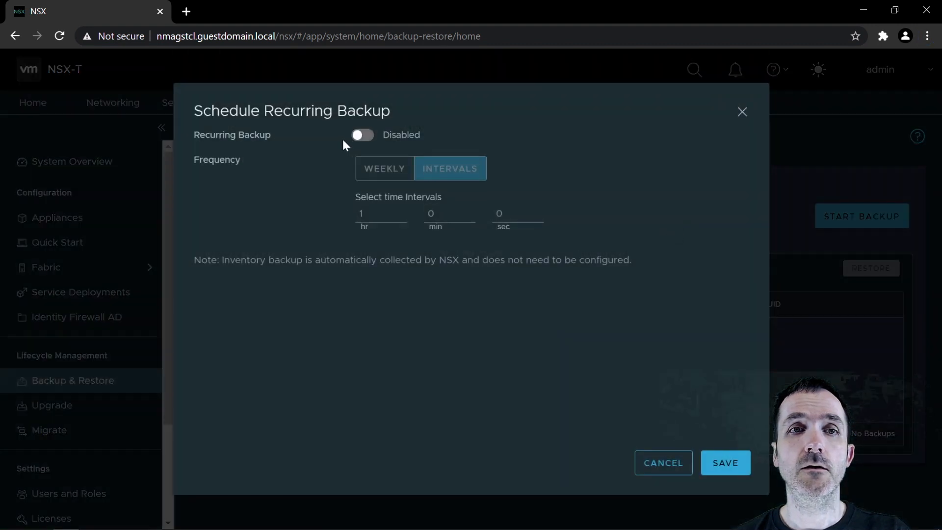
pyautogui.click(361, 134)
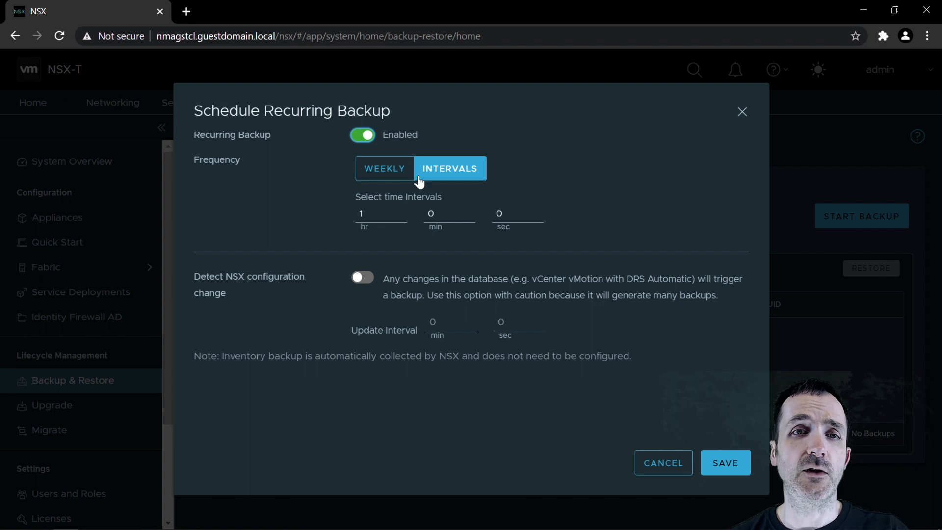
pyautogui.click(385, 168)
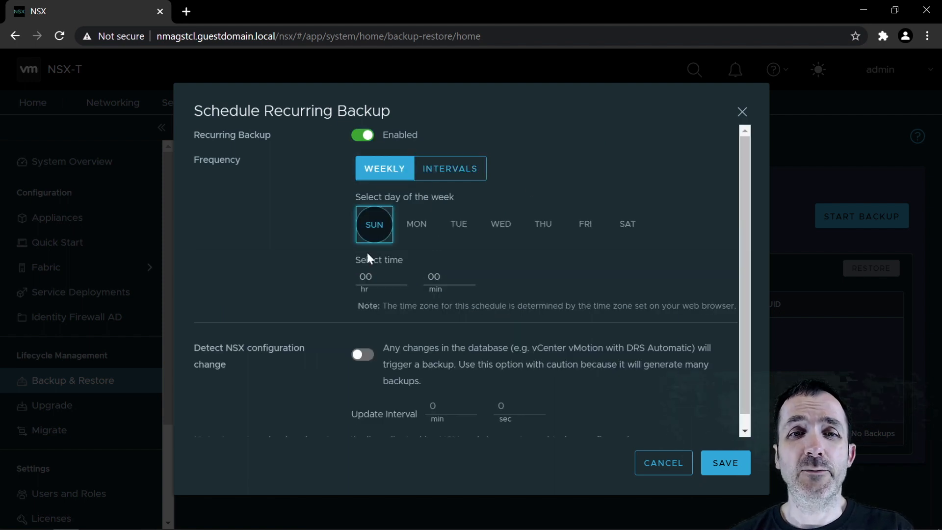
pyautogui.click(381, 276)
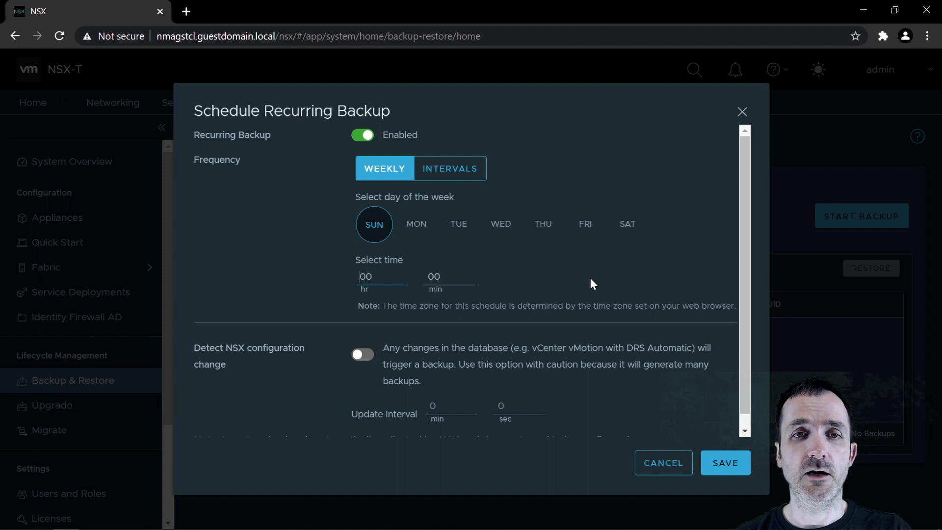
pyautogui.write('1')
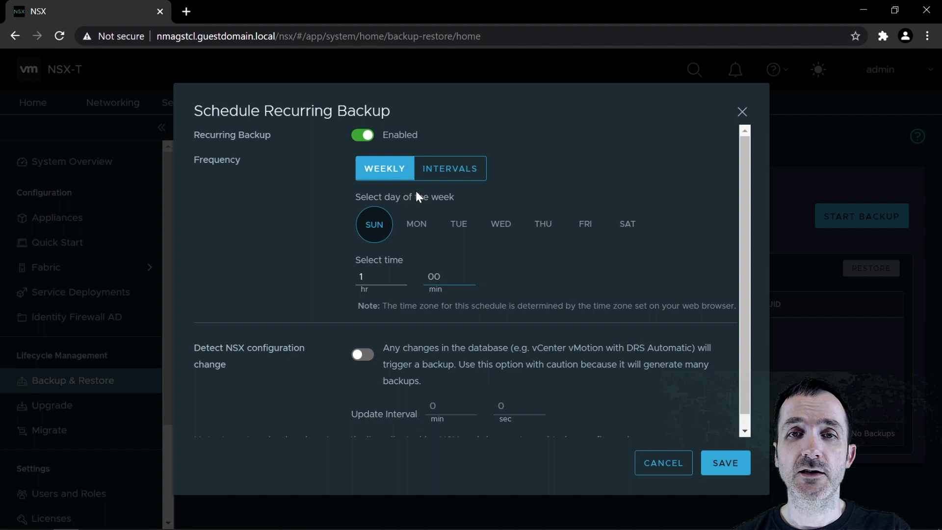
pyautogui.click(501, 224)
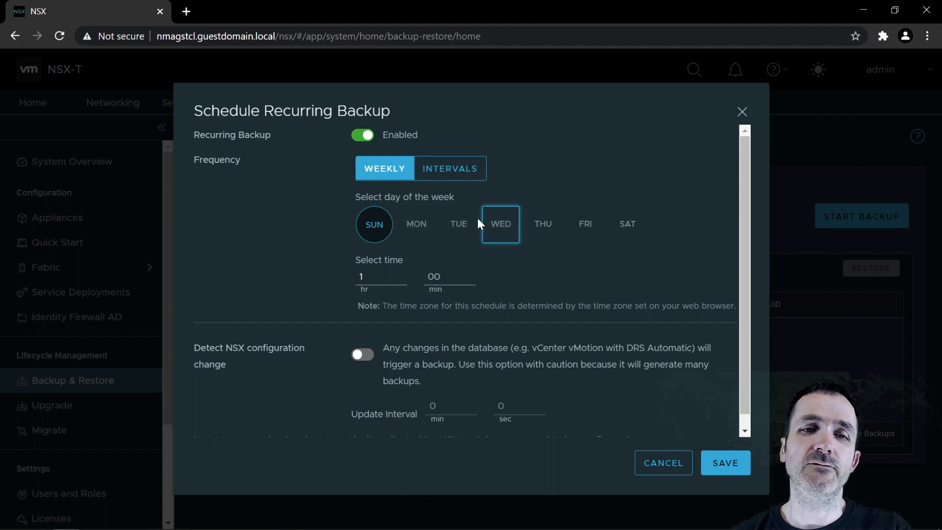
pyautogui.click(363, 354)
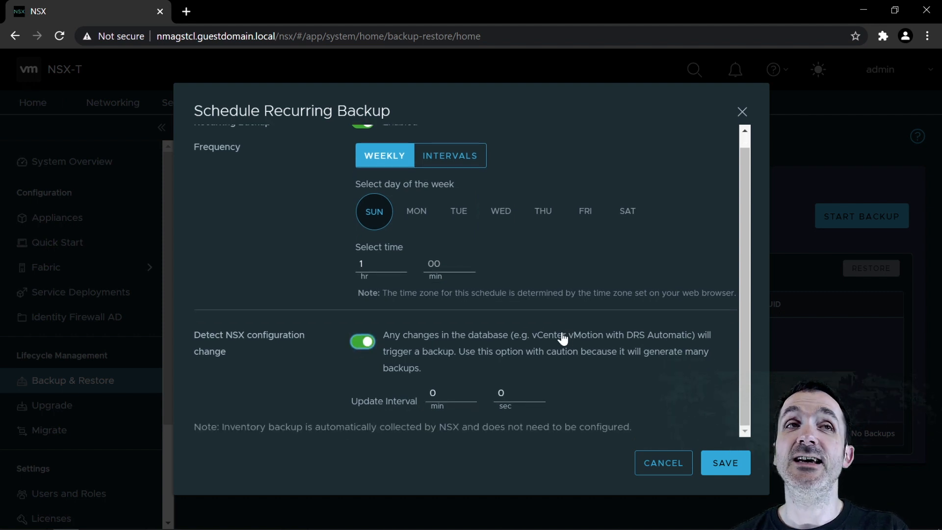
pyautogui.moveTo(426, 340)
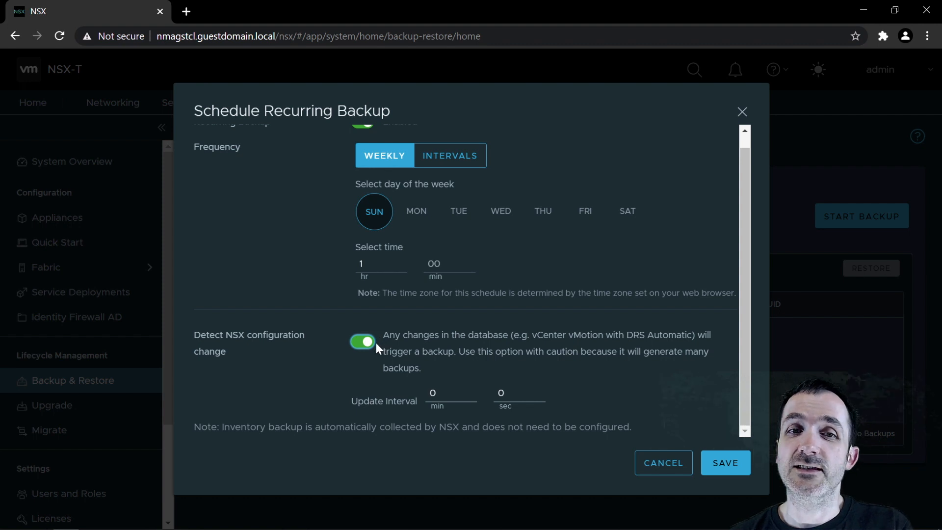
pyautogui.moveTo(364, 356)
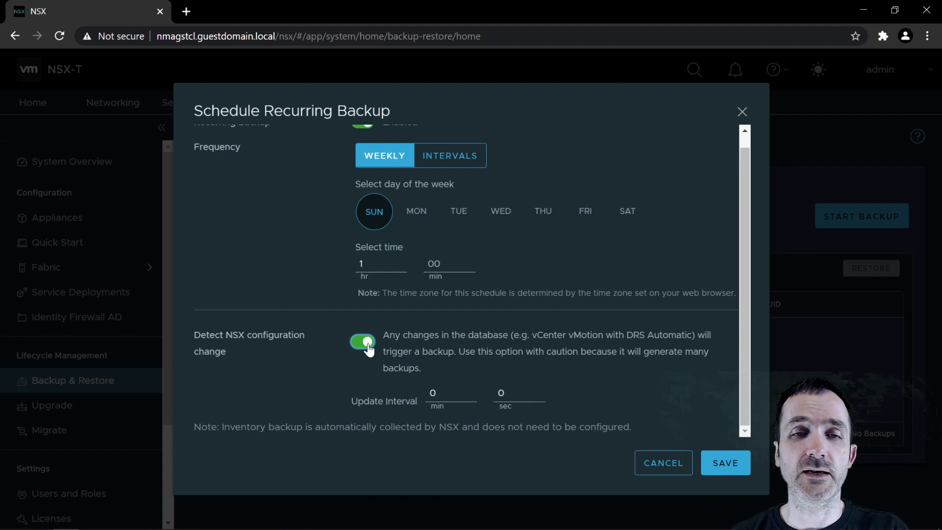
pyautogui.click(363, 342)
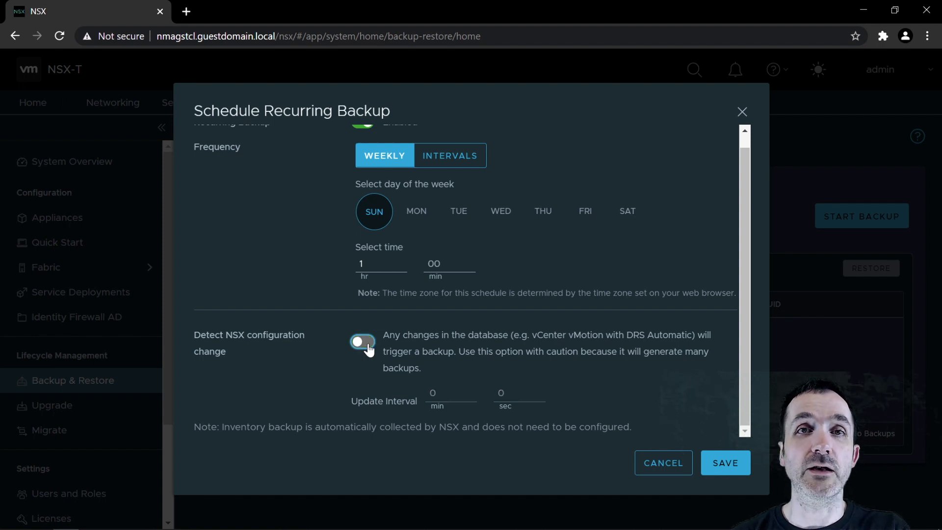
pyautogui.click(362, 342)
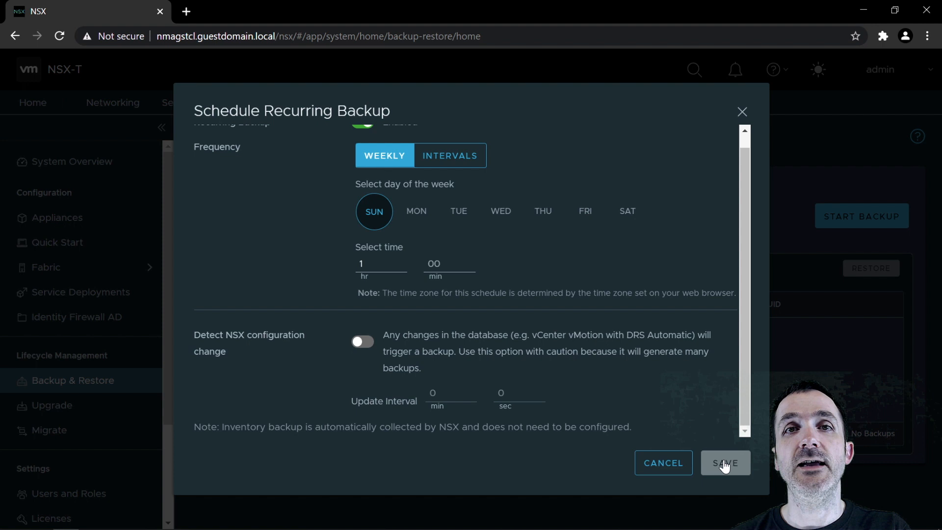
# Start a manual backup, wait for Successful status and select it in Backup History
pyautogui.click(724, 463)
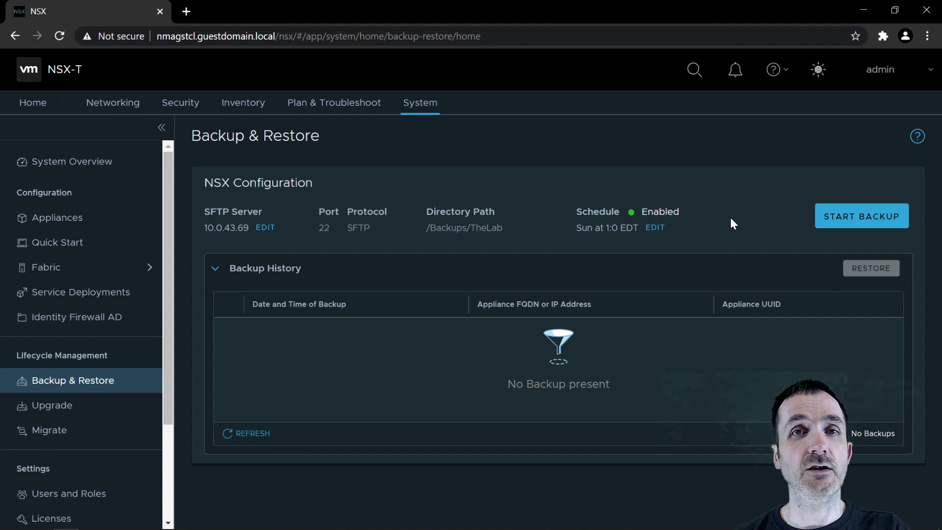
pyautogui.moveTo(800, 210)
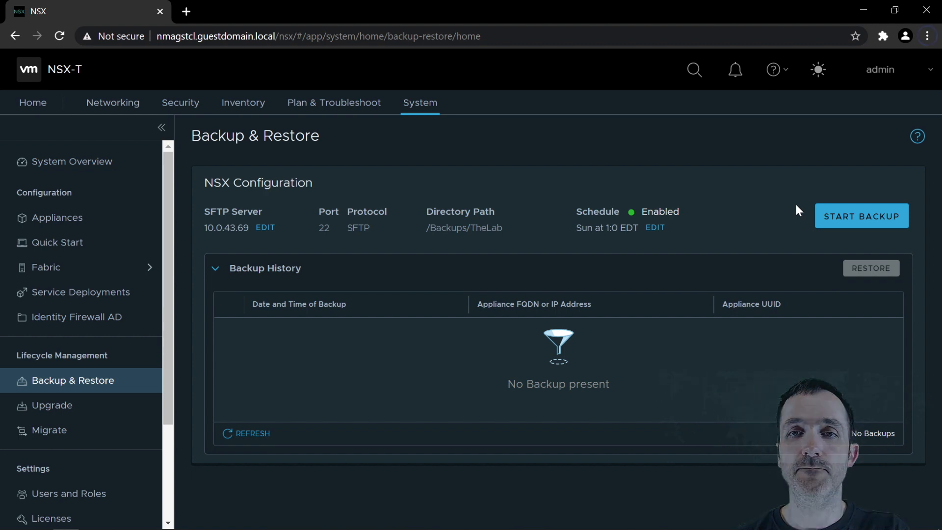
pyautogui.click(862, 216)
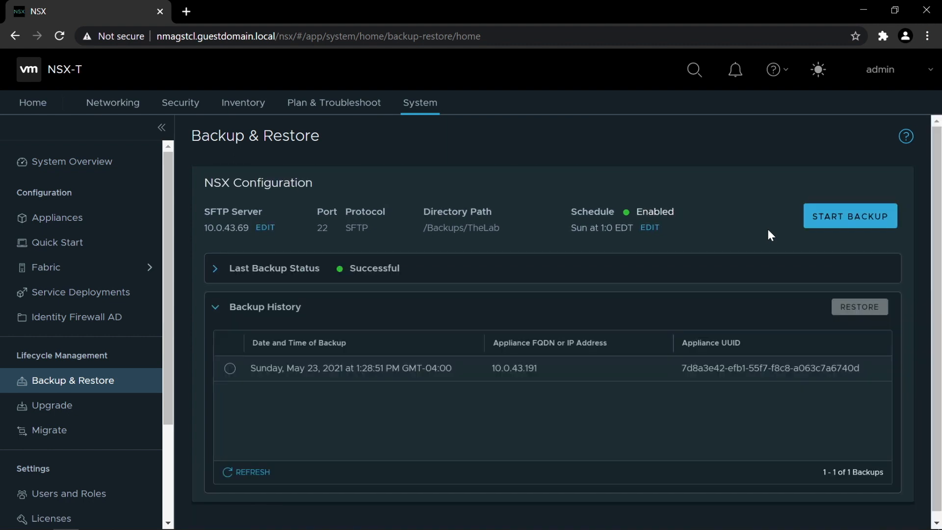
pyautogui.moveTo(754, 215)
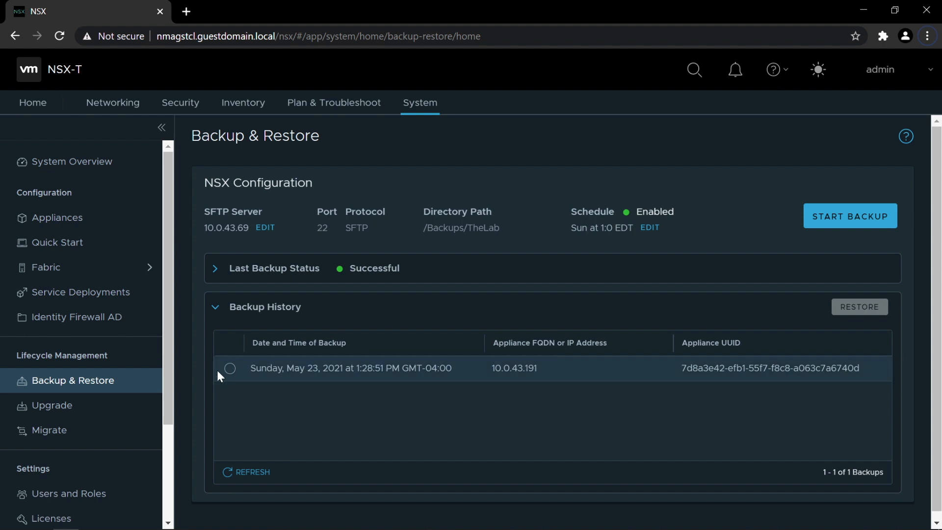
pyautogui.click(229, 368)
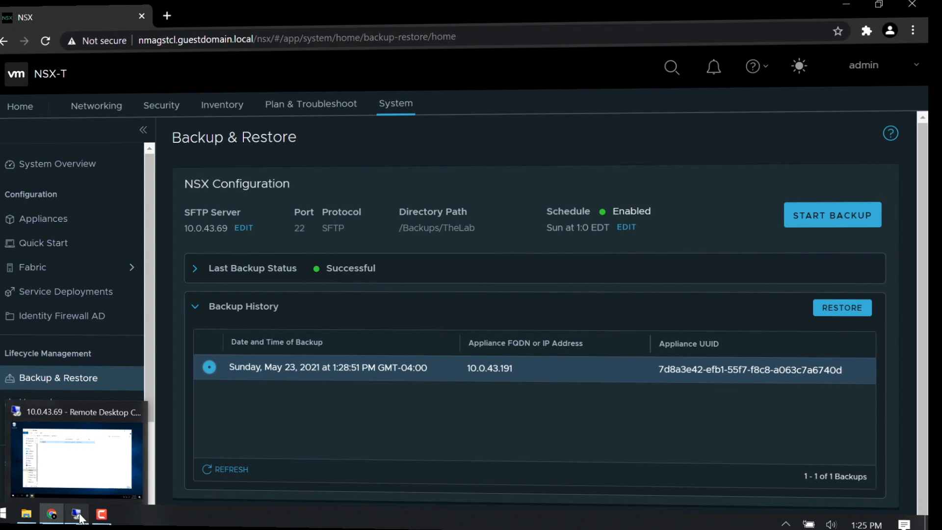
# On the SFTP server browse Backups\TheLab through cluster-node-backups and inventory-summary to confirm the backup files
pyautogui.click(77, 519)
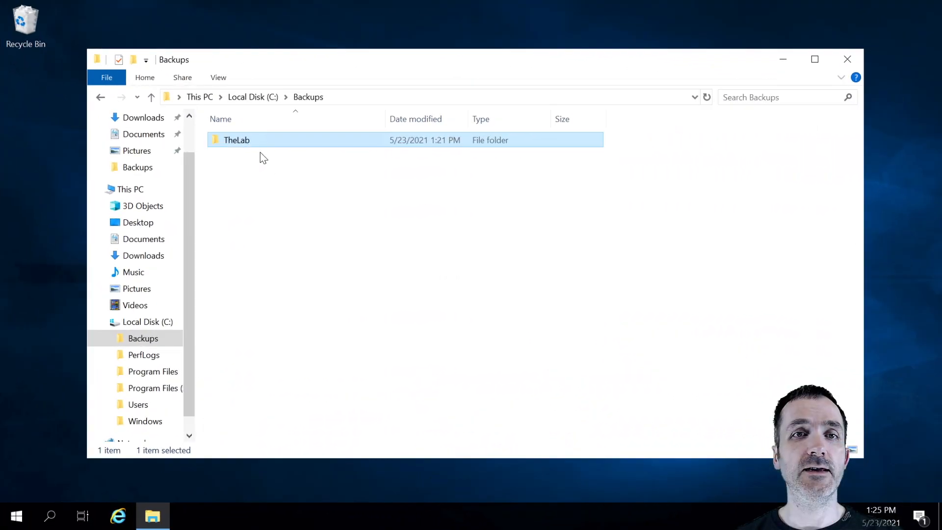
pyautogui.moveTo(249, 147)
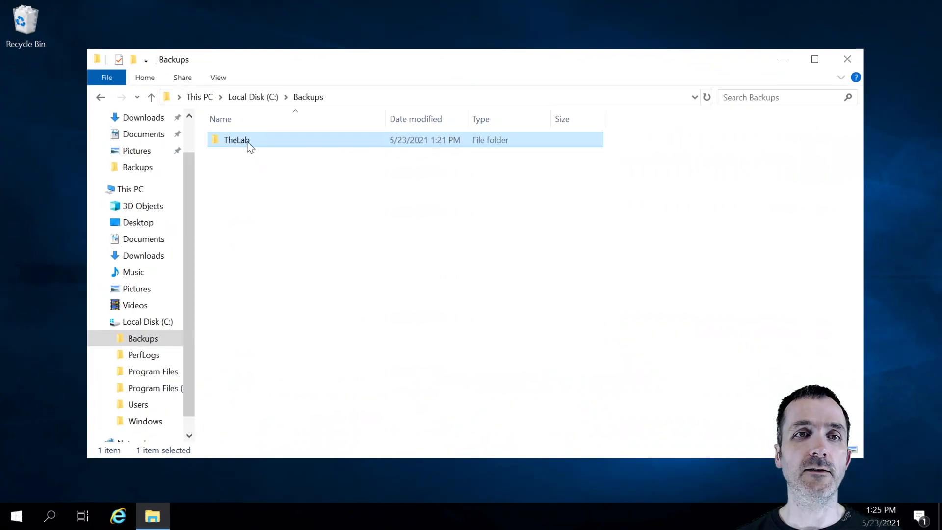
pyautogui.doubleClick(236, 140)
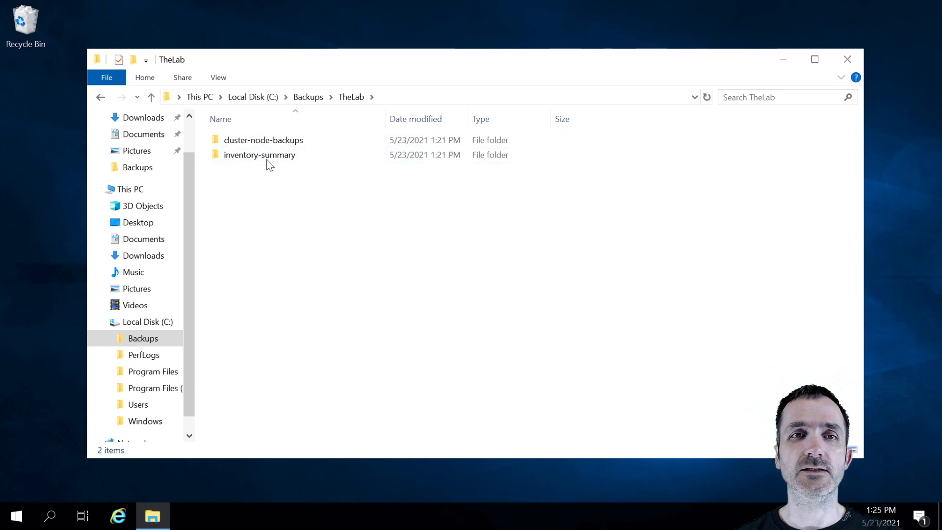
pyautogui.doubleClick(263, 140)
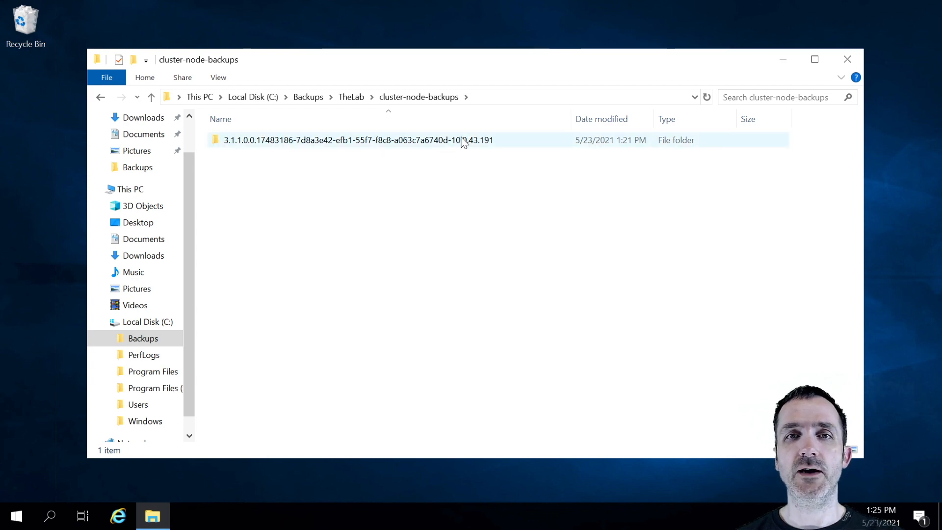
pyautogui.moveTo(448, 144)
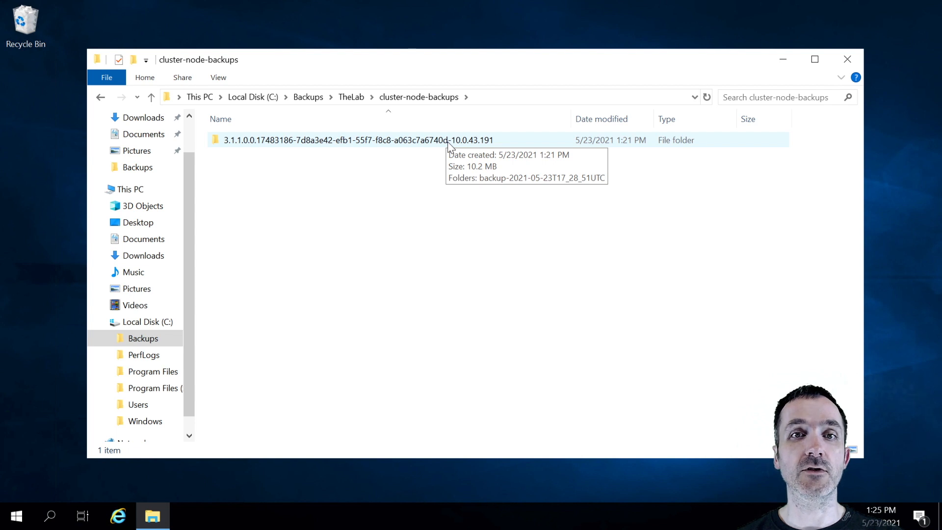
pyautogui.moveTo(458, 149)
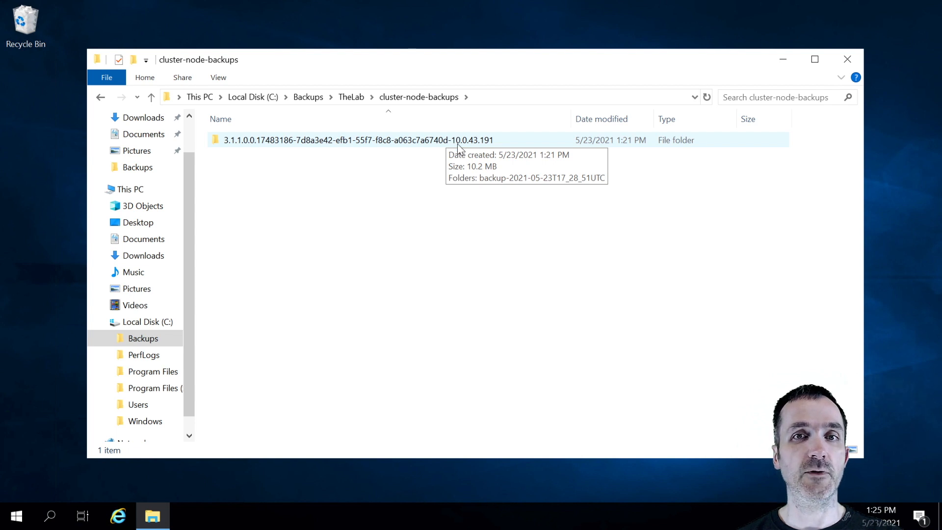
pyautogui.moveTo(469, 144)
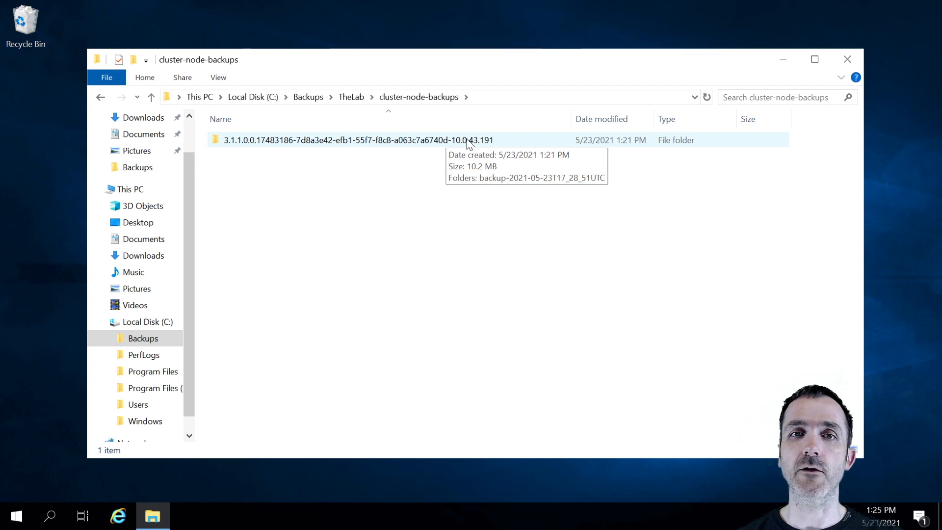
pyautogui.doubleClick(358, 140)
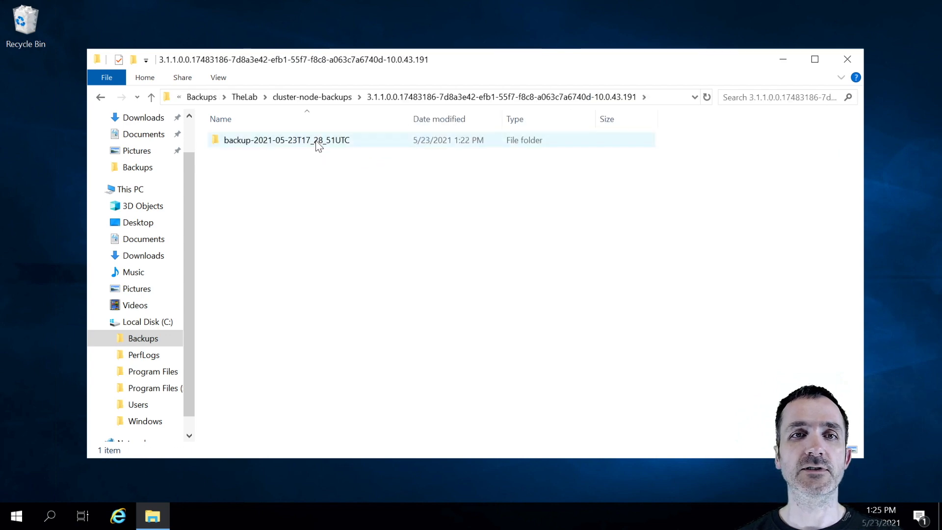
pyautogui.doubleClick(287, 140)
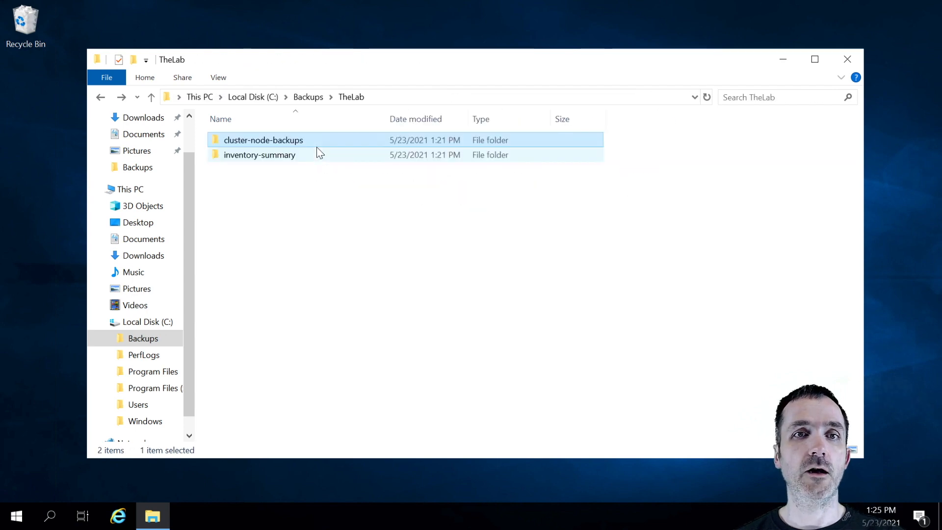
pyautogui.moveTo(282, 161)
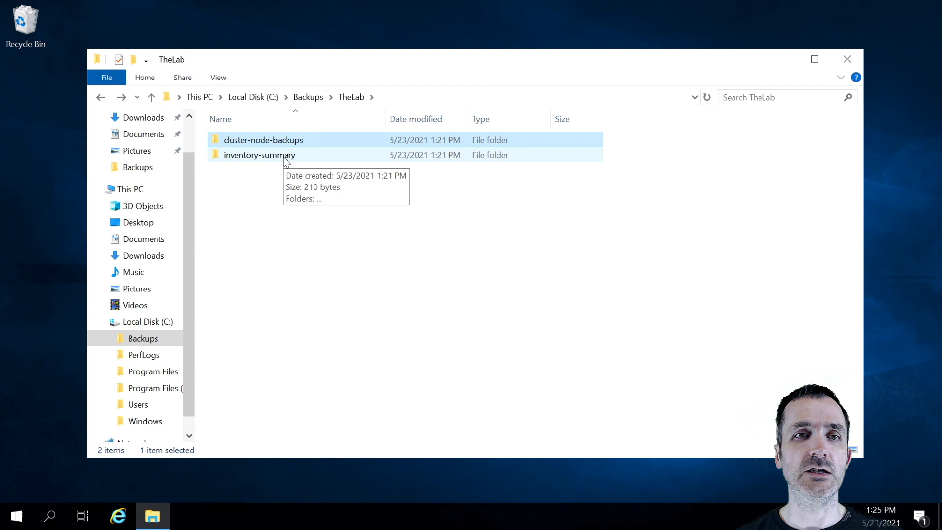
pyautogui.doubleClick(259, 154)
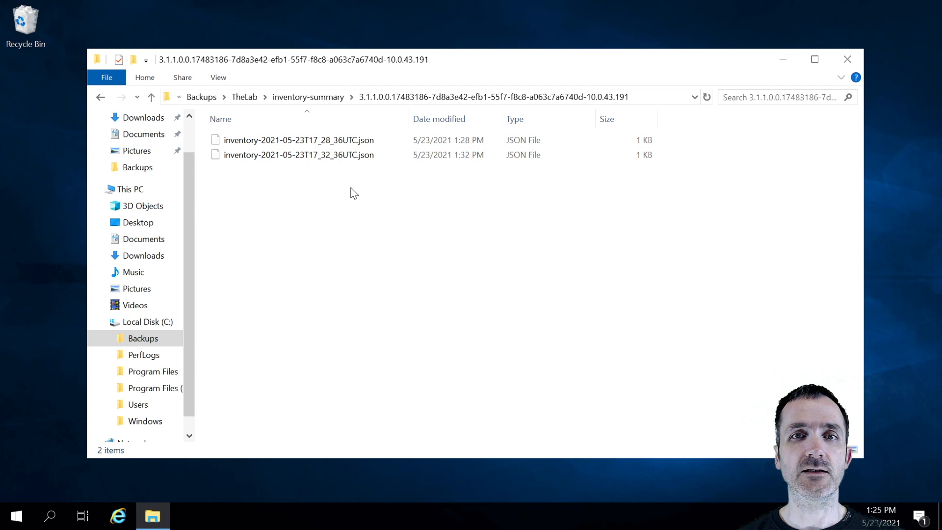
pyautogui.moveTo(351, 195)
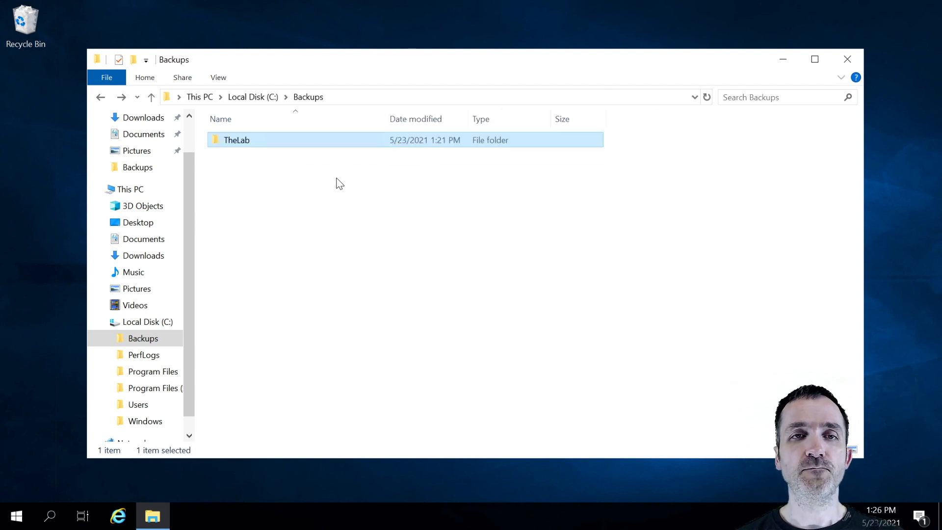
pyautogui.doubleClick(236, 140)
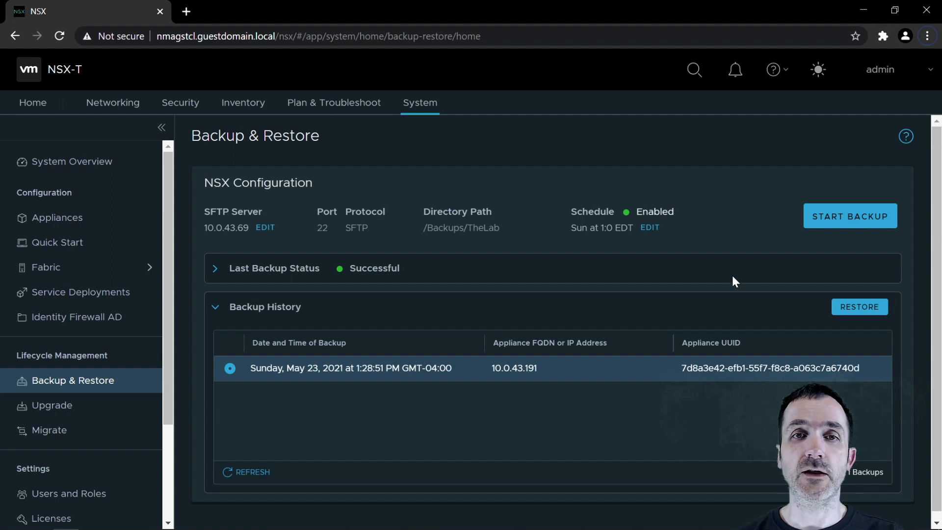
pyautogui.moveTo(876, 239)
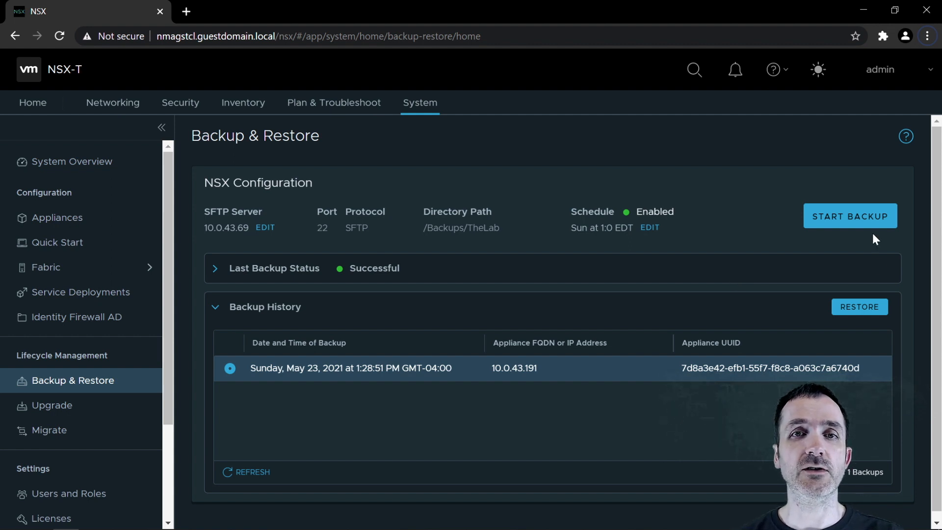